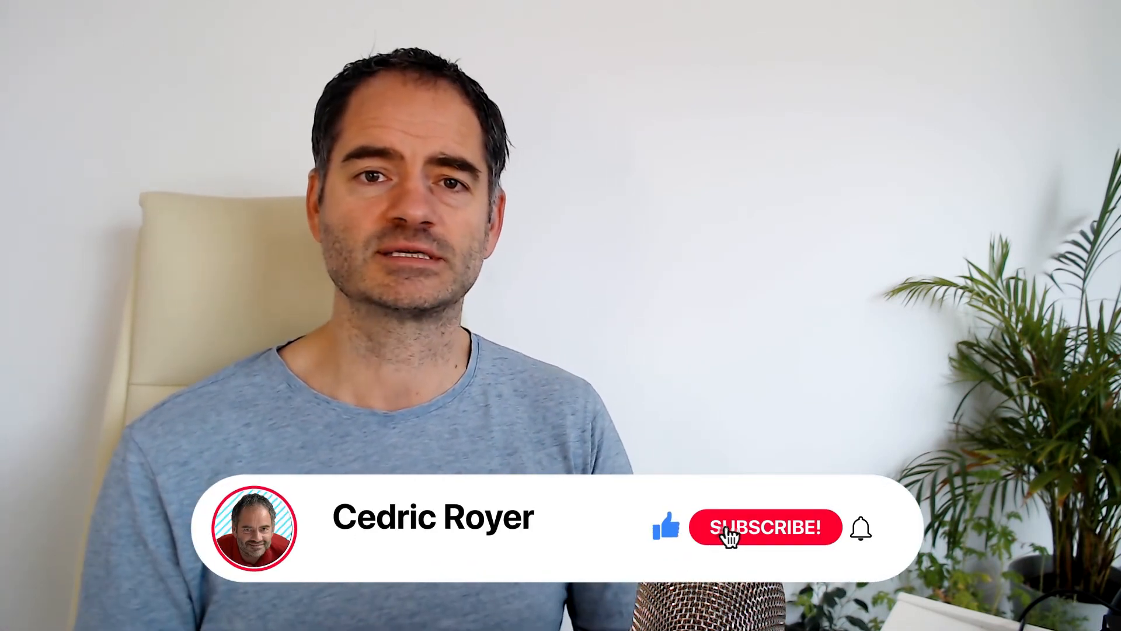
click(764, 526)
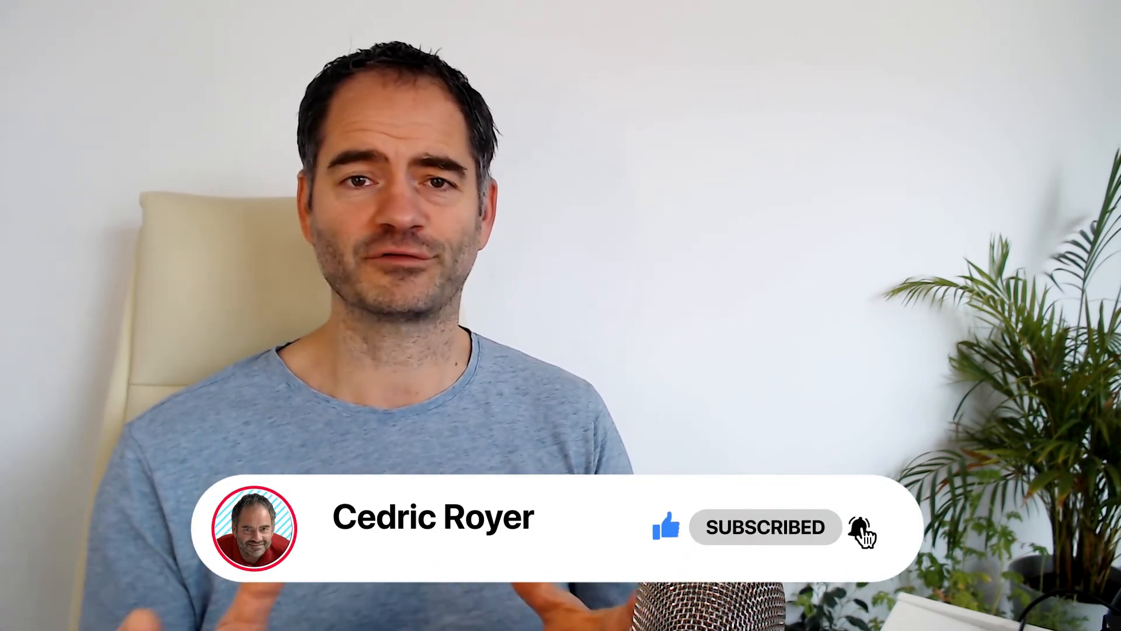